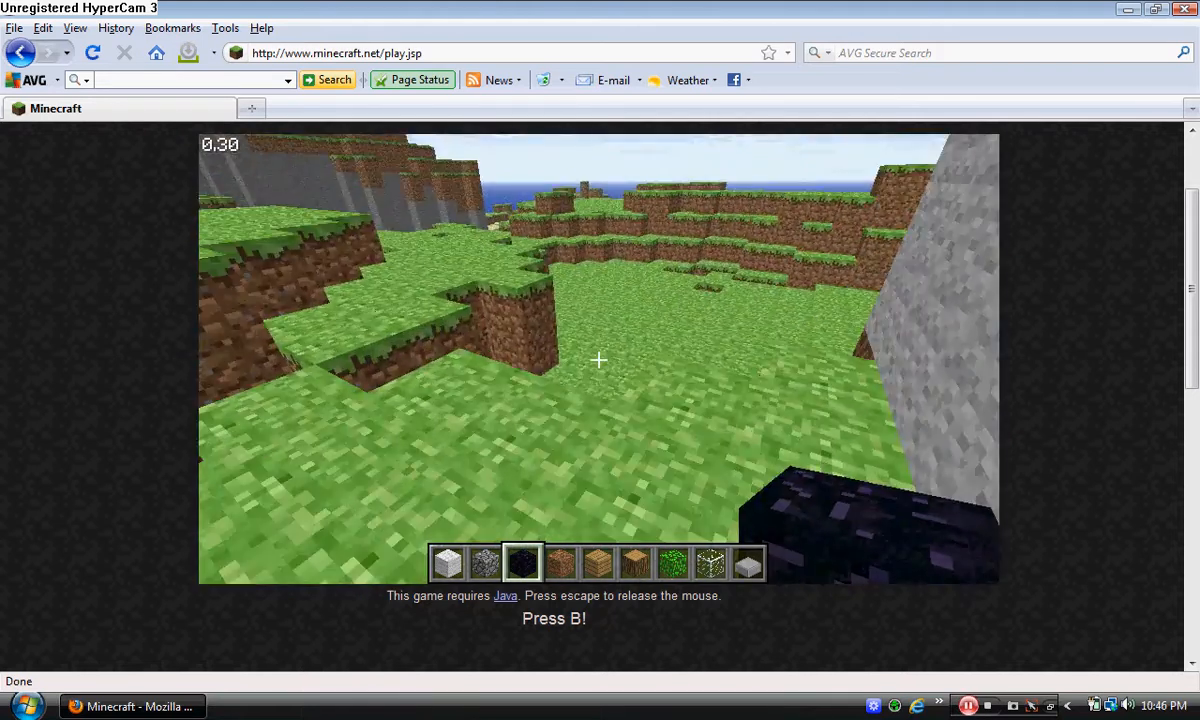
{"action": "mouse_move", "coordinate": [598, 360]}
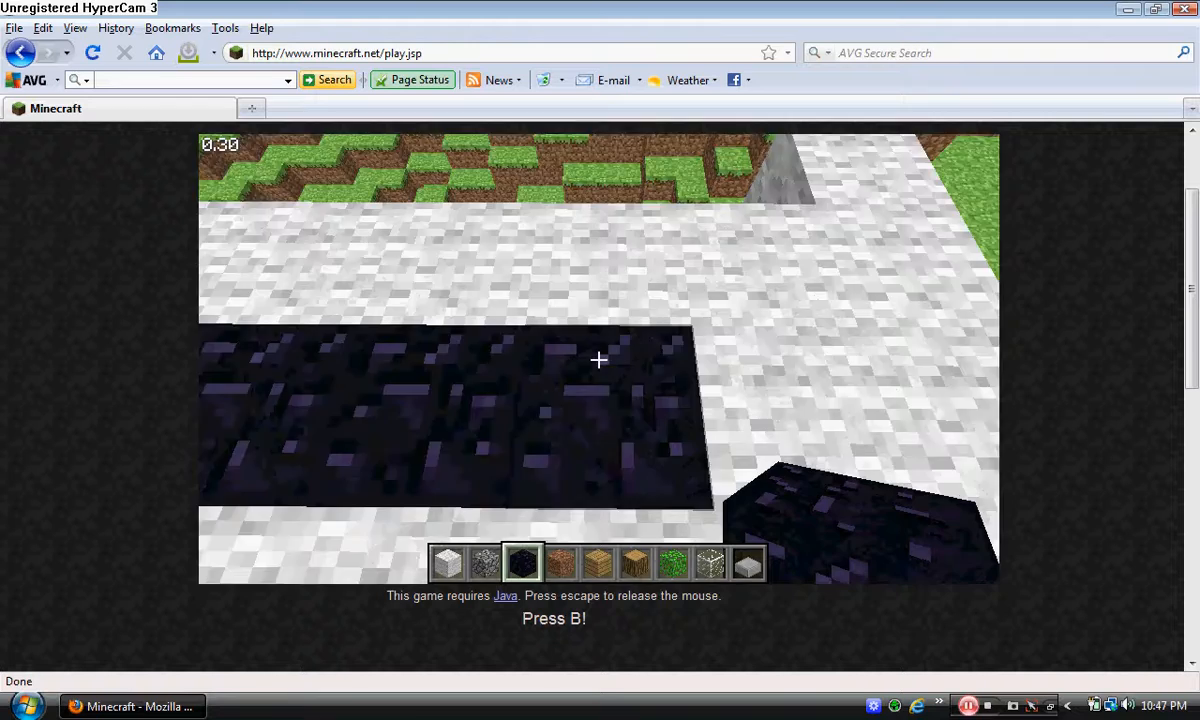
{"action": "mouse_move", "coordinate": [600, 360]}
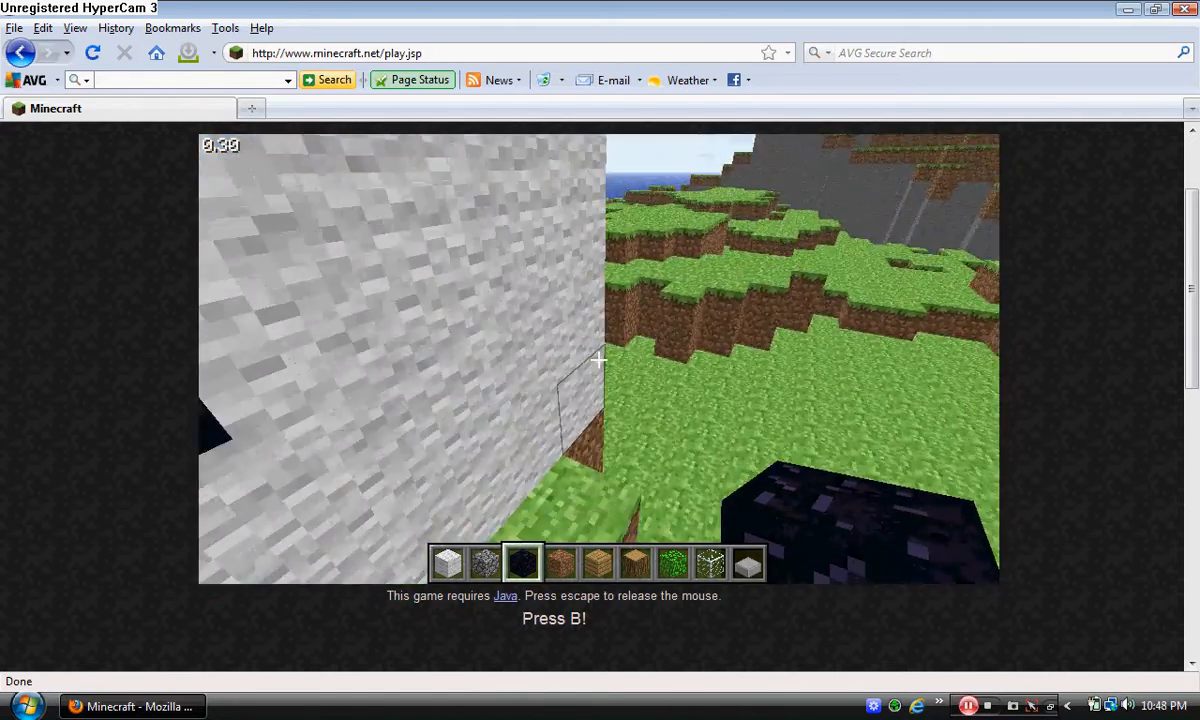
{"action": "mouse_move", "coordinate": [598, 359]}
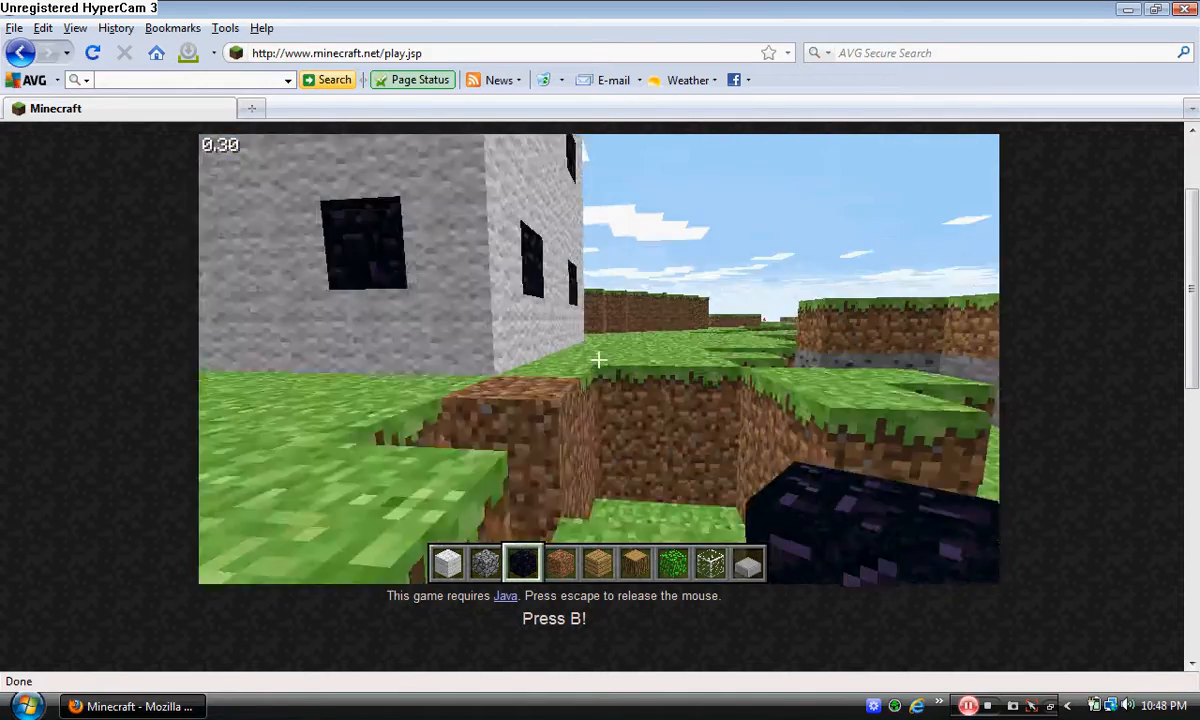
{"action": "mouse_move", "coordinate": [598, 360]}
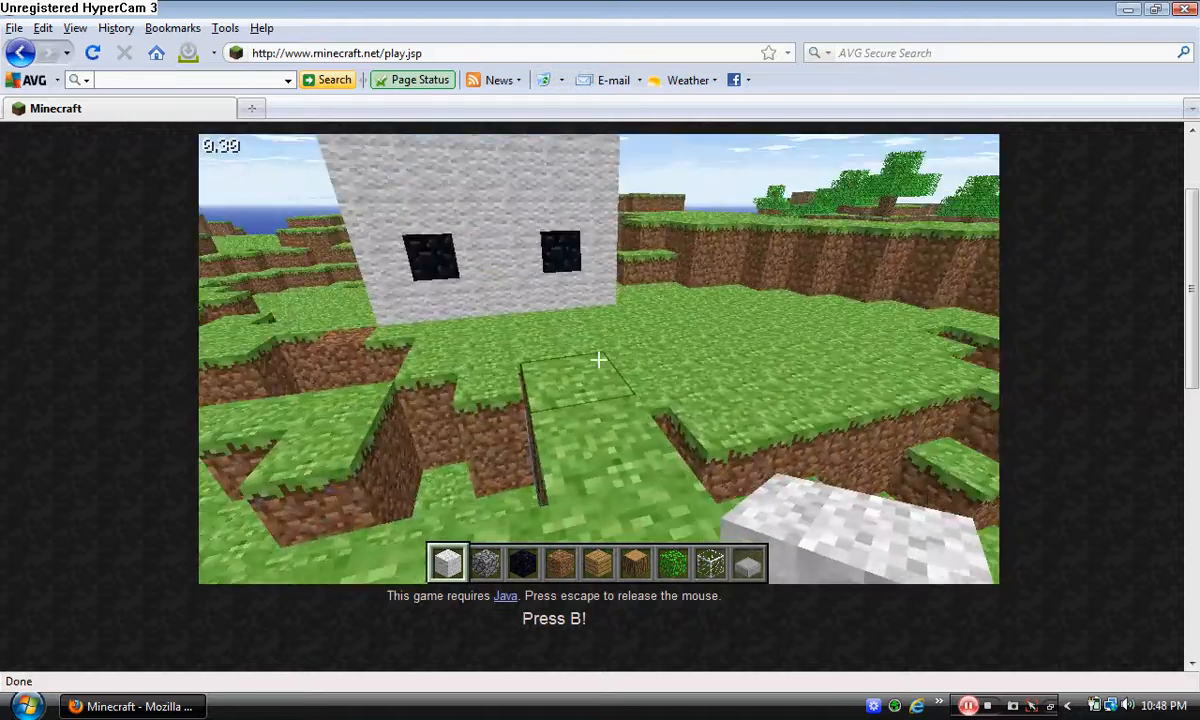
{"action": "mouse_move", "coordinate": [598, 360]}
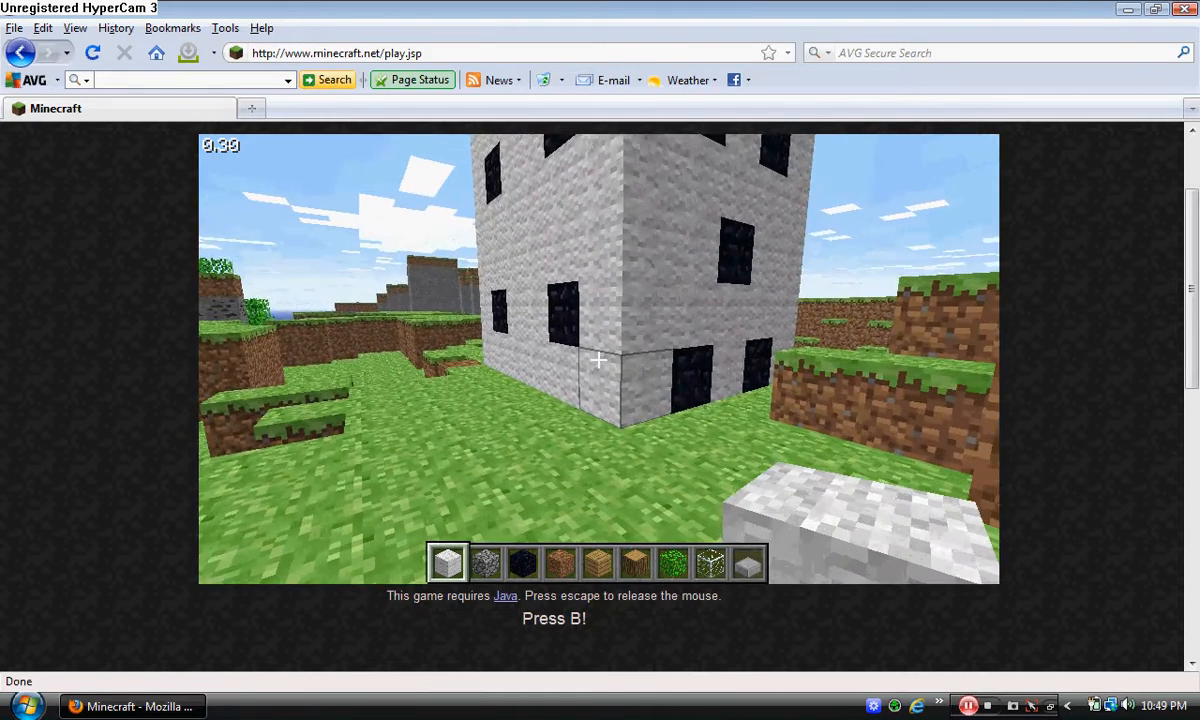
Step: Pause the game to bring up the game menu over the finished die
{"action": "key", "text": "Escape"}
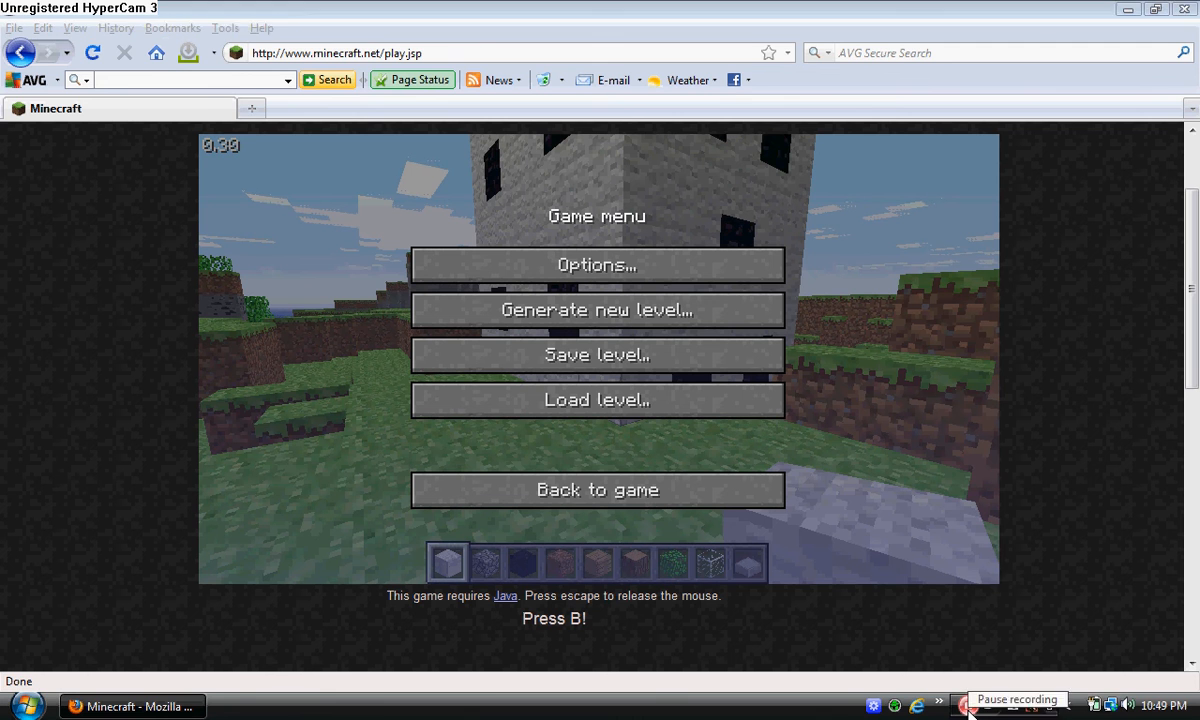
{"action": "left_click", "coordinate": [971, 705]}
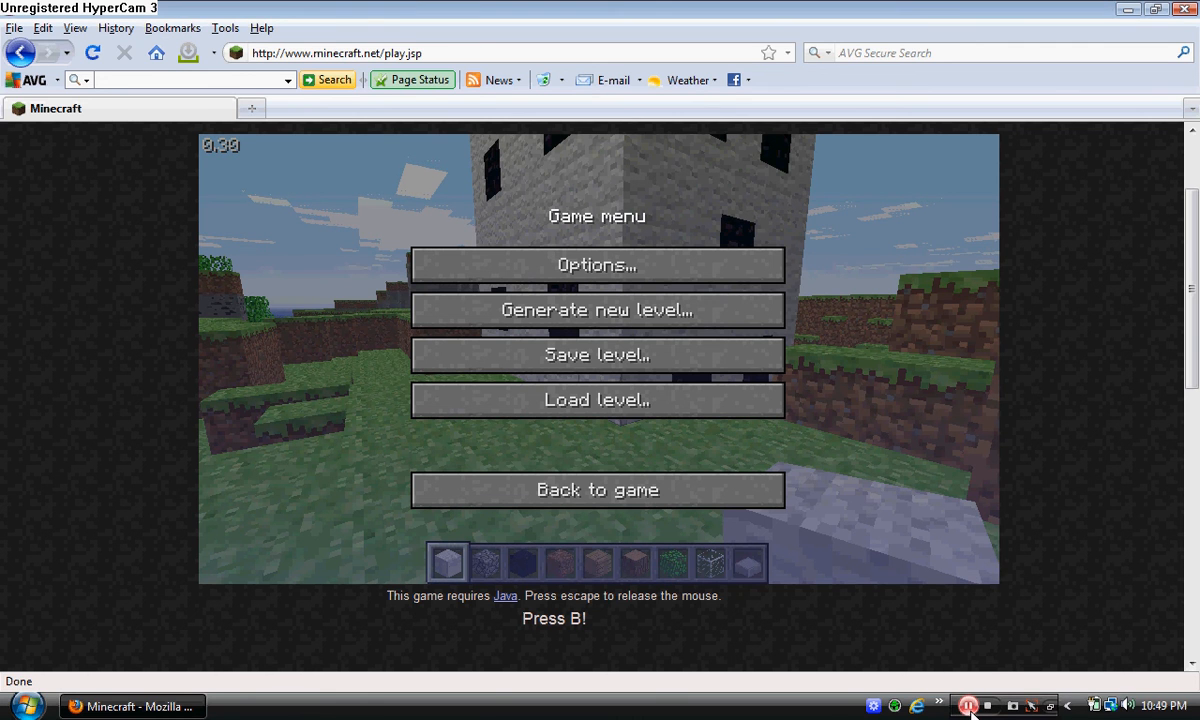